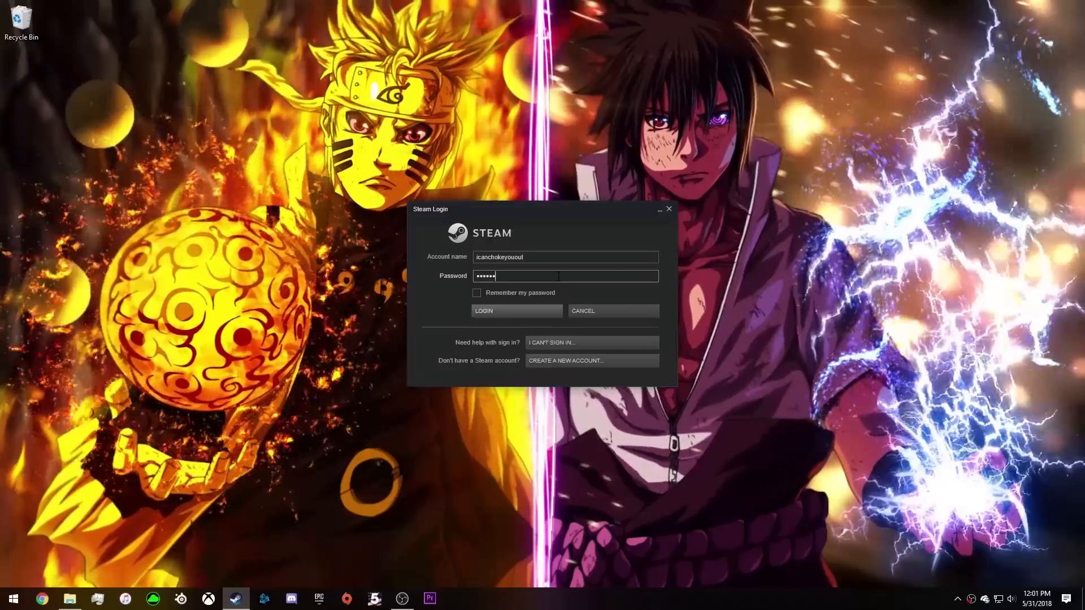
- Sign in with the password remembered, then clear the password after the incorrect-login error
text(password)
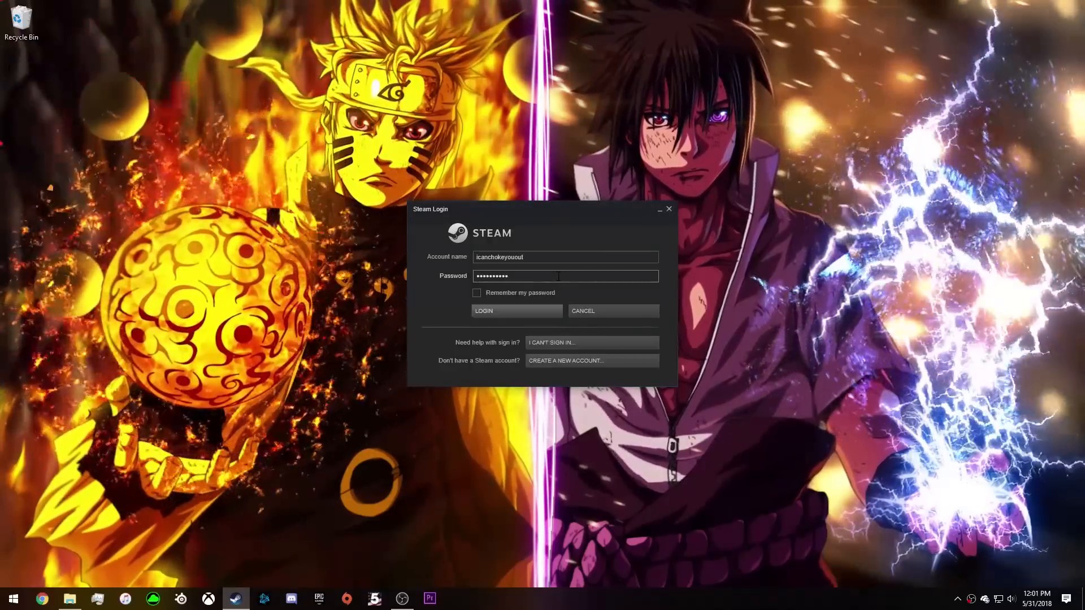
click(477, 293)
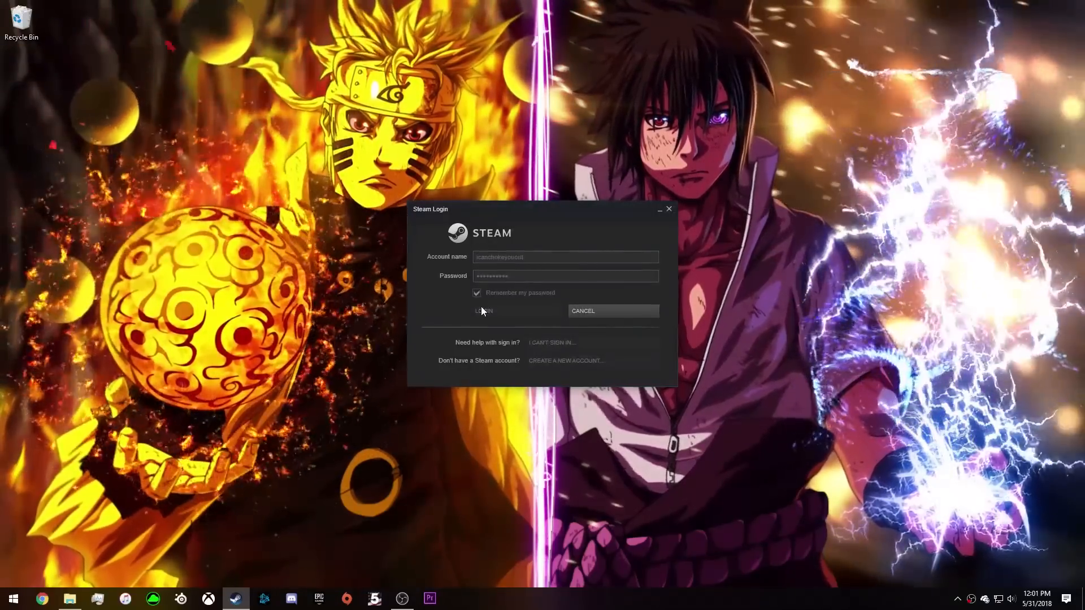
click(483, 311)
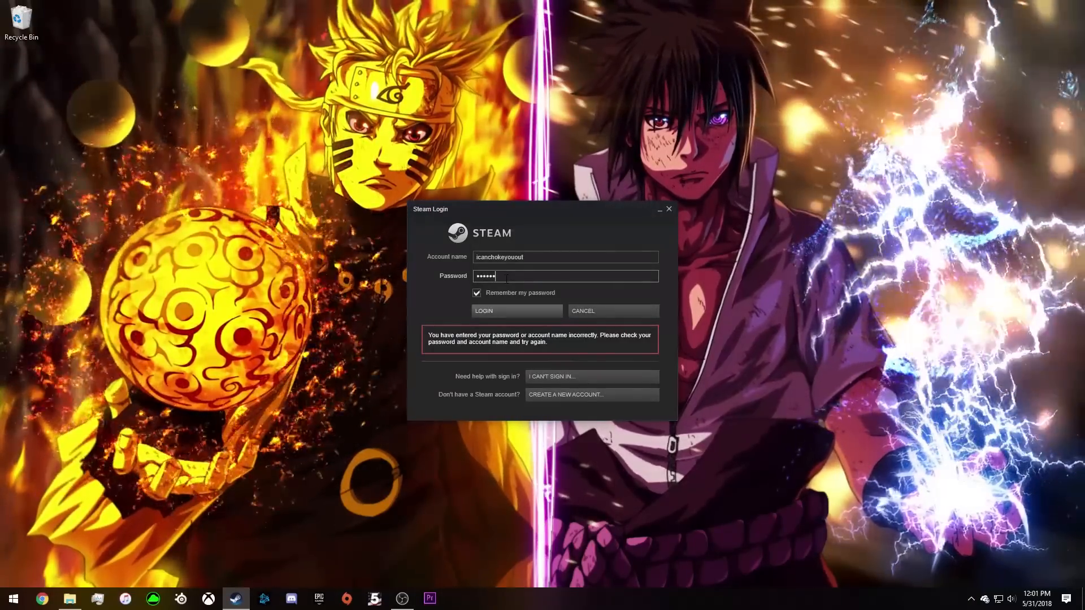
key(Backspace)
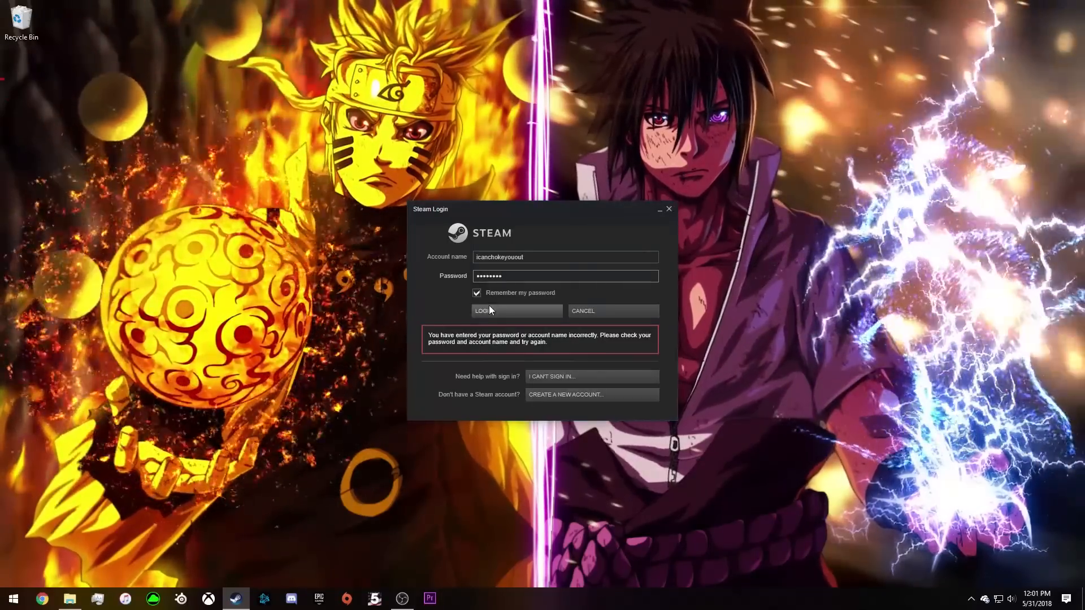
click(482, 310)
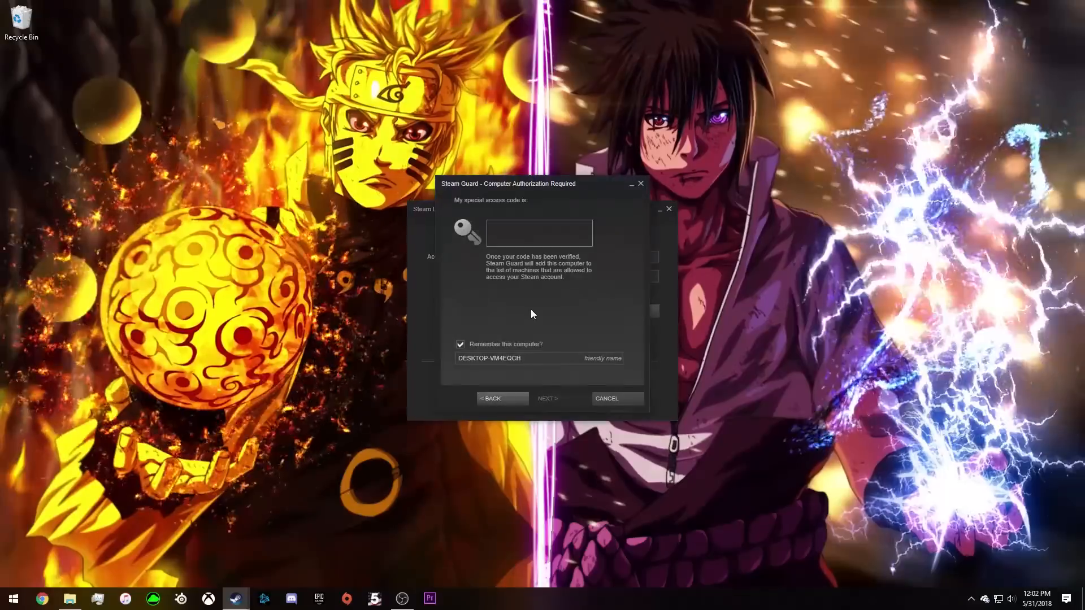
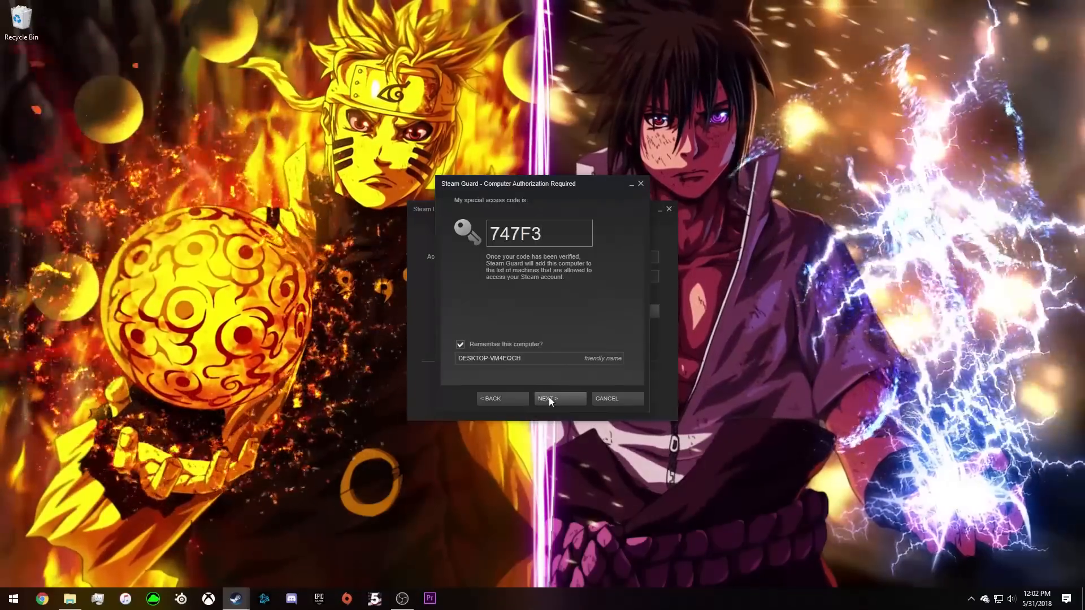
click(558, 398)
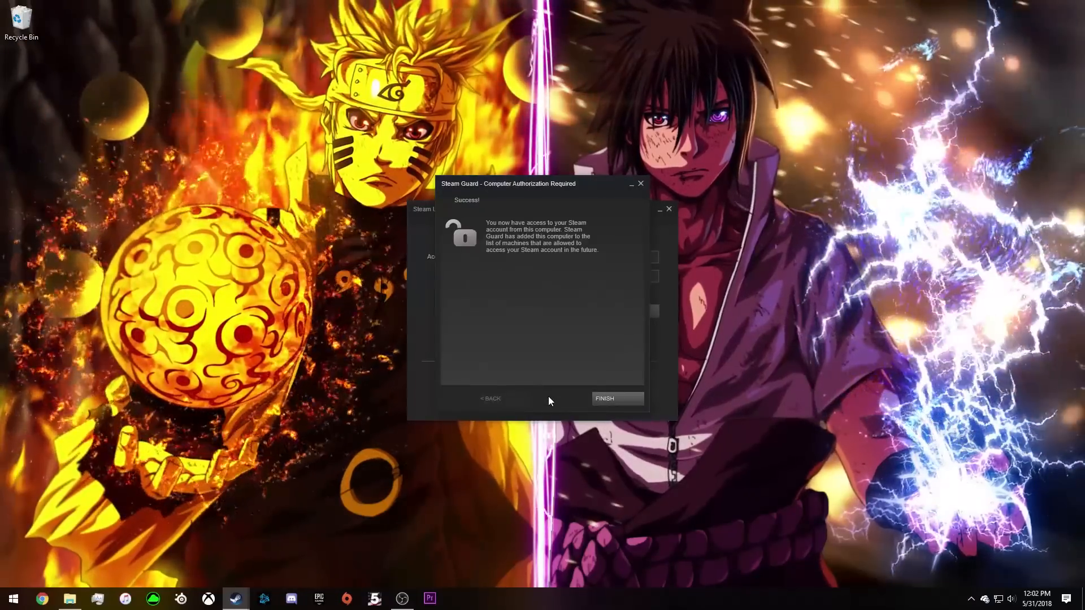
click(616, 397)
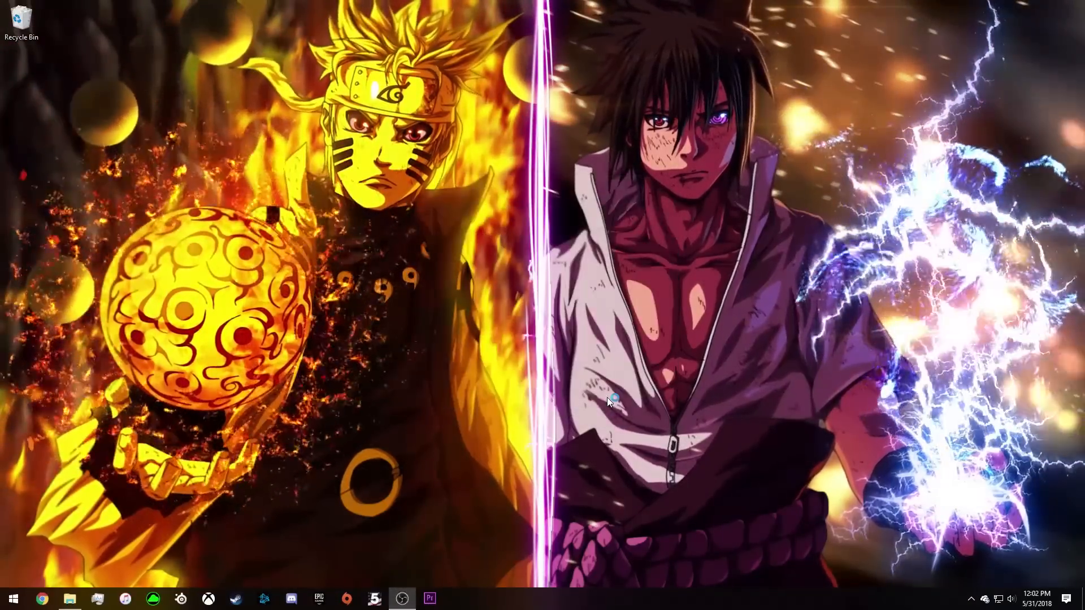
- Bring up the Steam client and open its Settings window
click(235, 598)
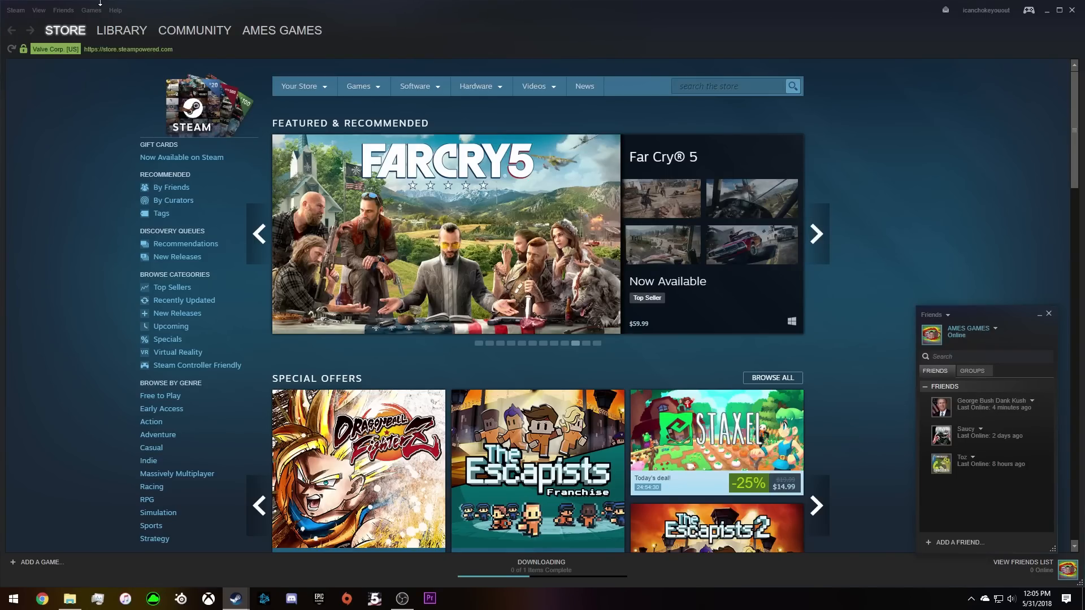
click(15, 9)
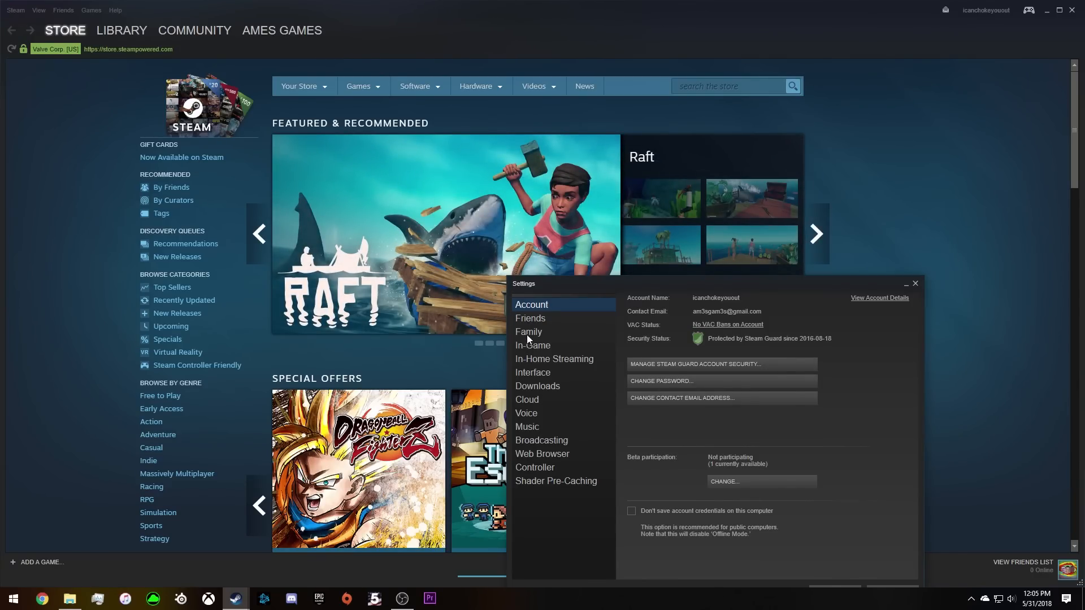
- In Family settings, authorize Library Sharing for both eligible accounts and confirm
click(529, 331)
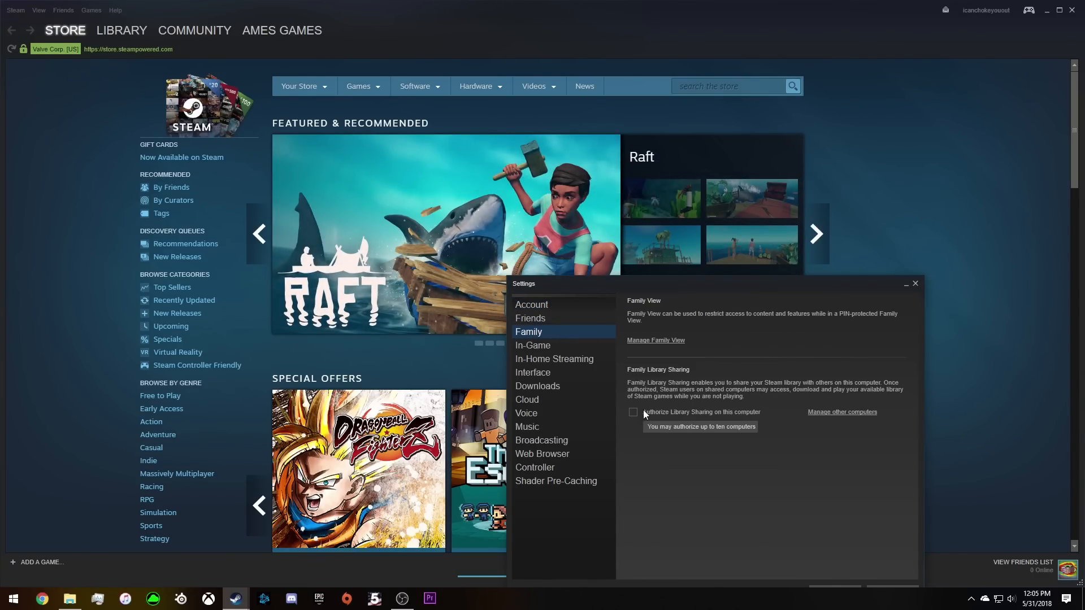
click(632, 413)
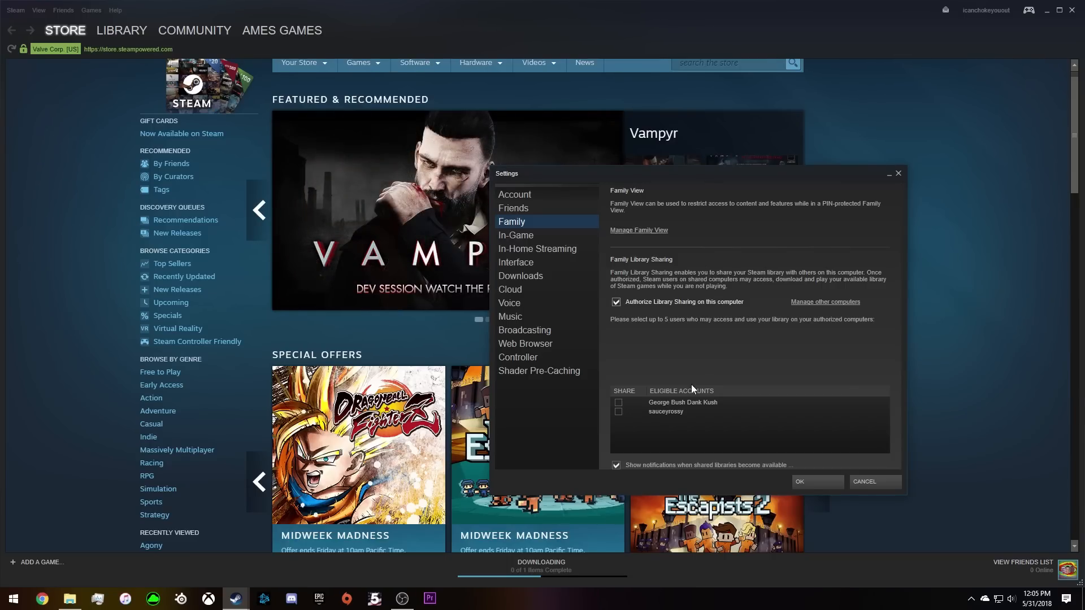
click(618, 404)
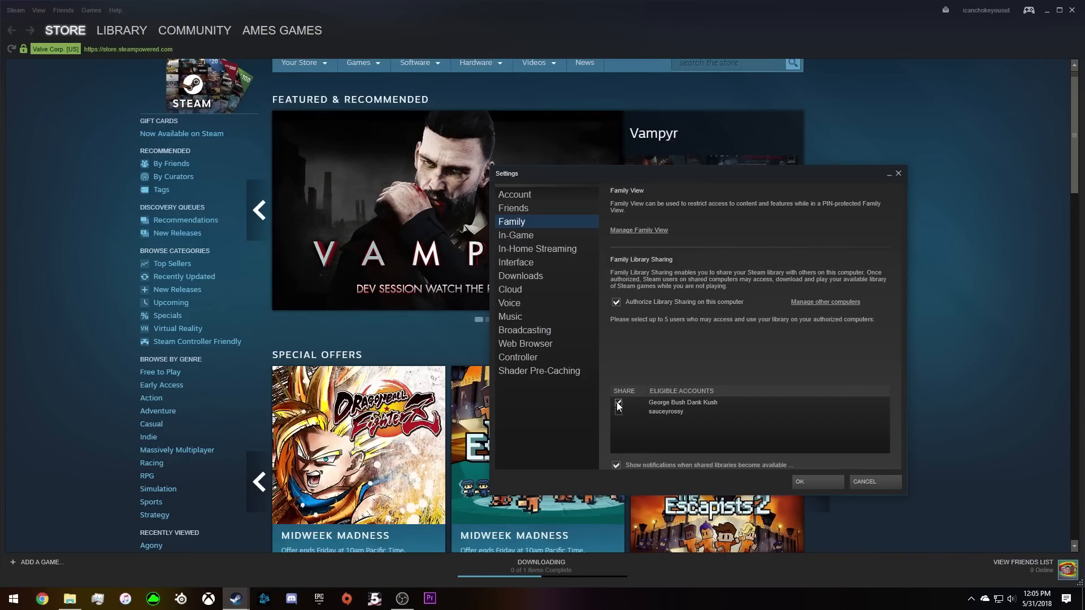
click(616, 412)
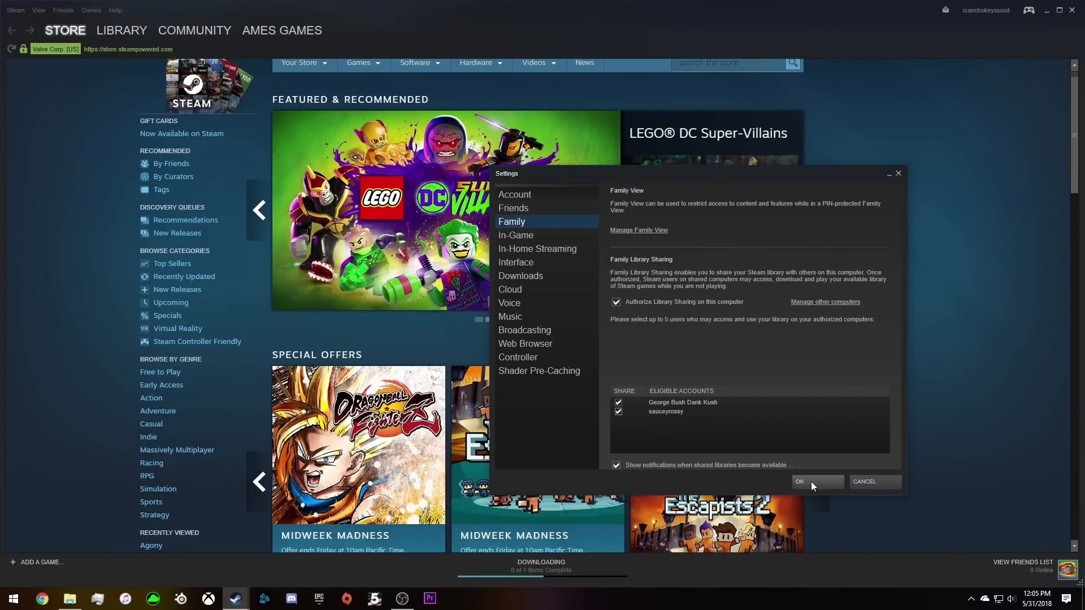
click(799, 481)
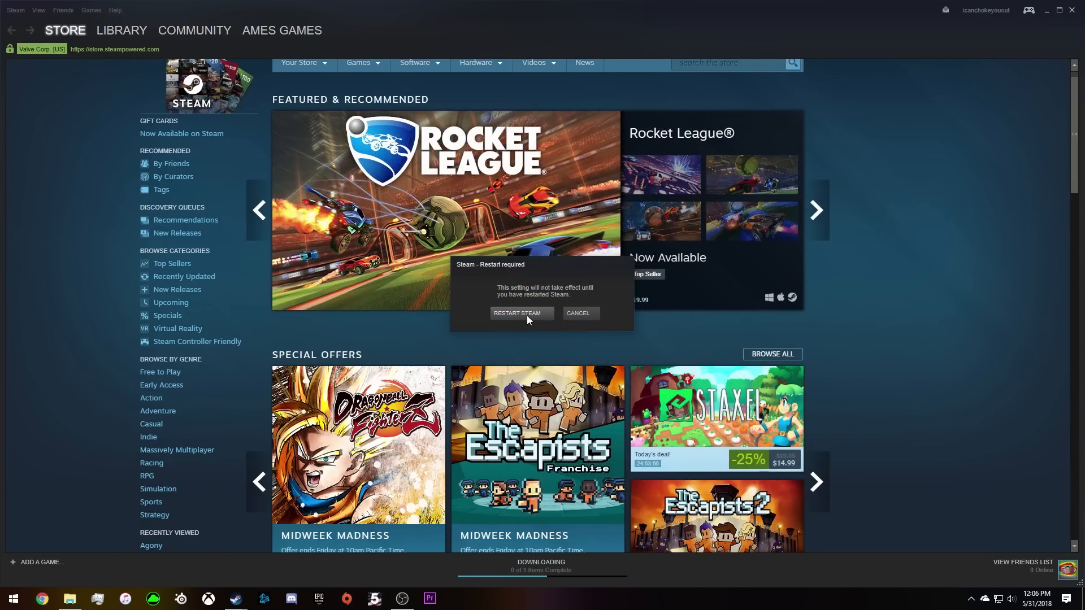
- Restart Steam from the Restart required prompt
click(516, 313)
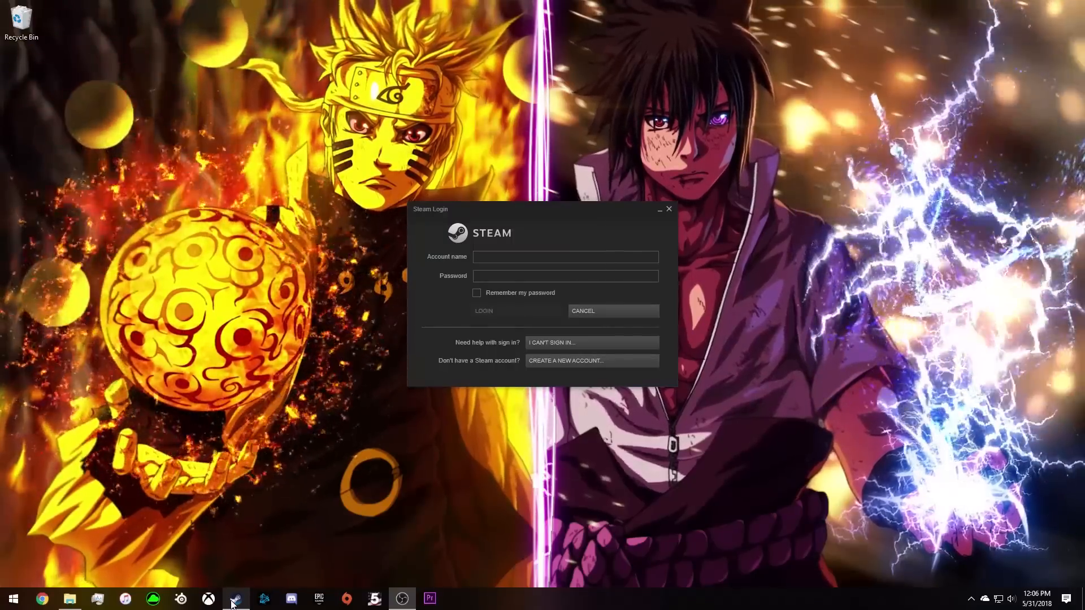
- Submit the friend's account name and password at the sign-in window
click(483, 311)
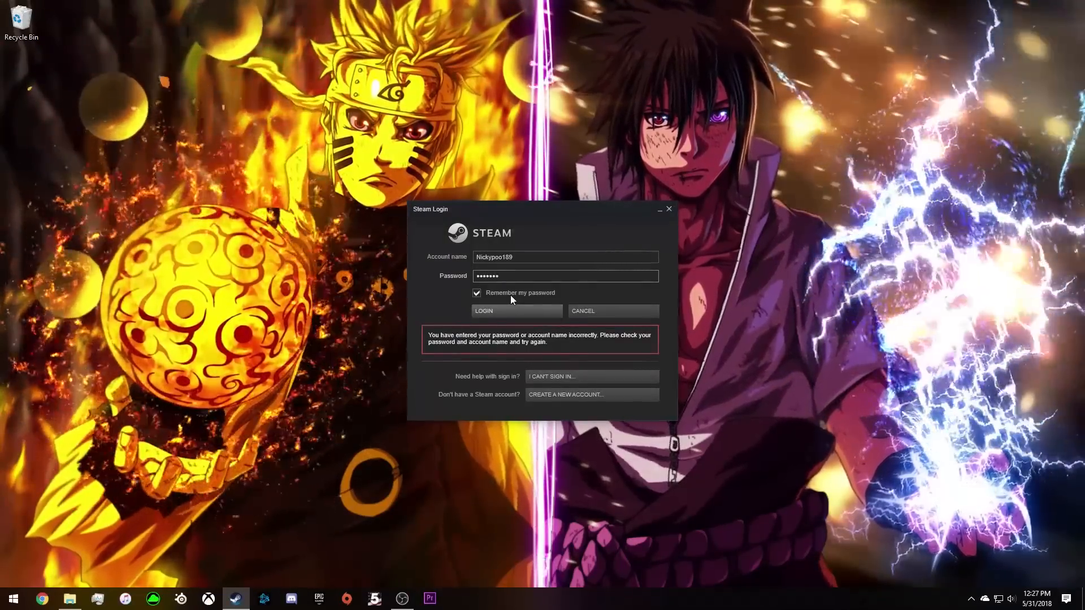
click(484, 310)
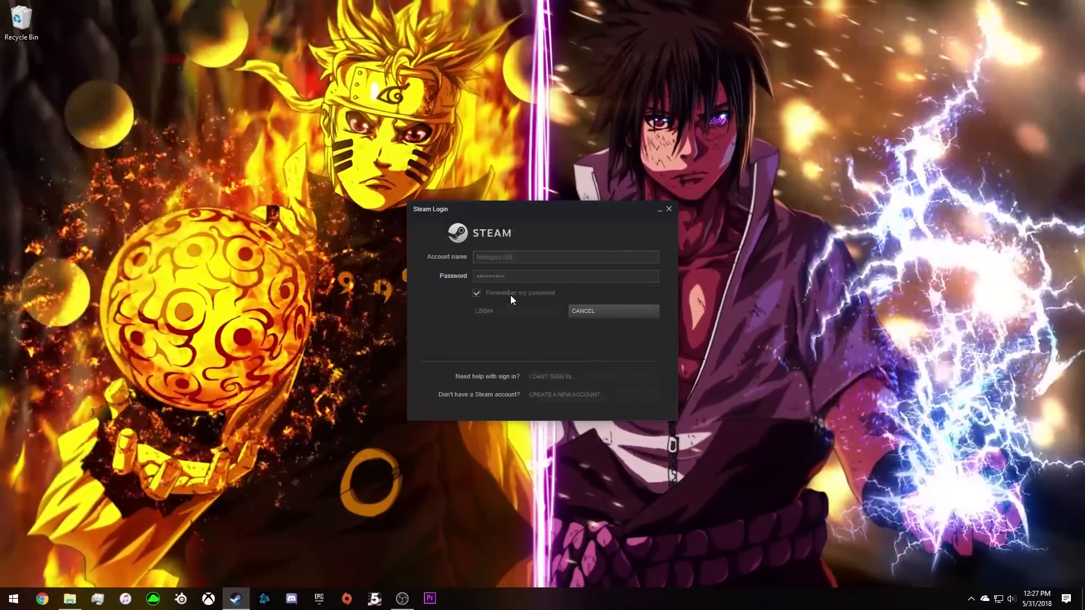
click(484, 310)
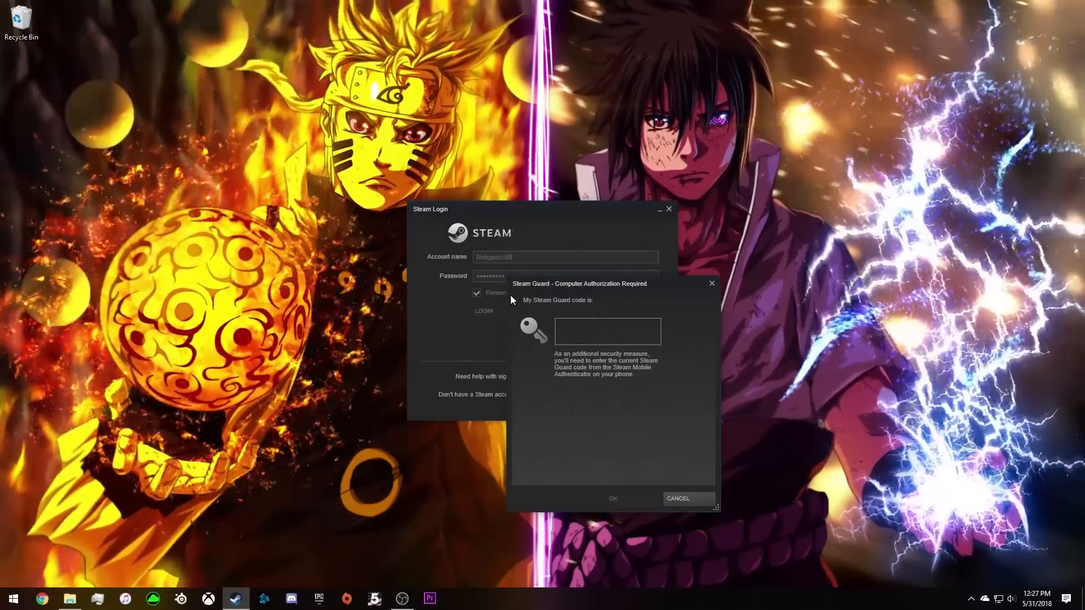
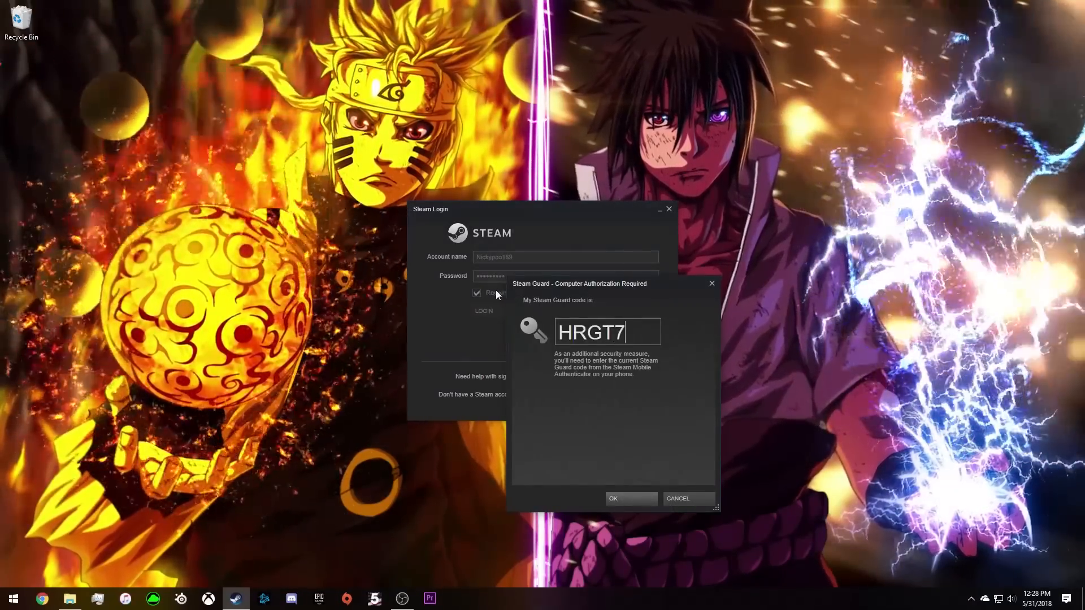
click(678, 498)
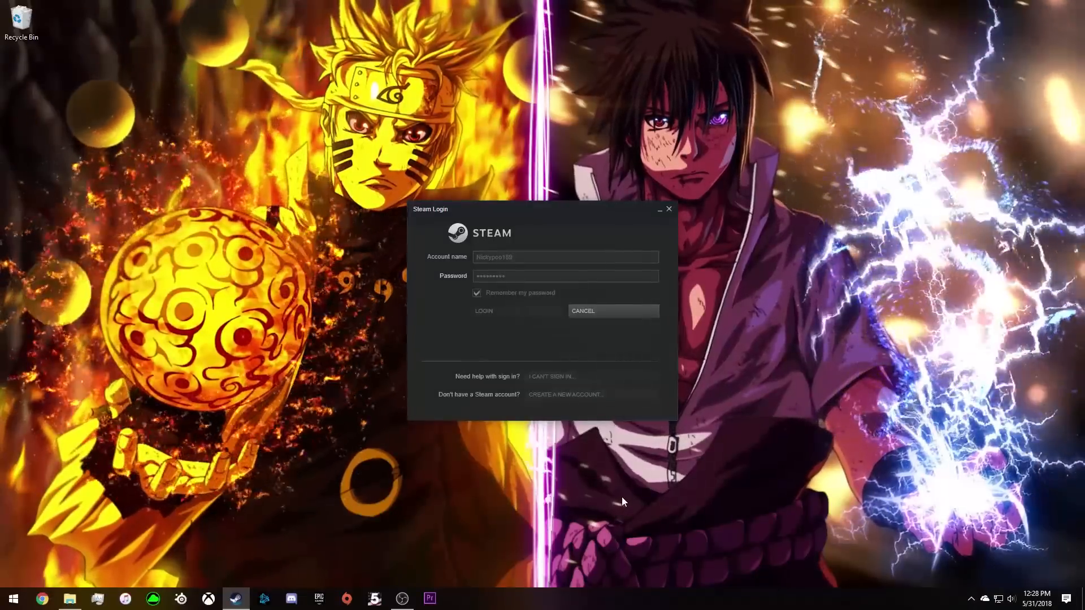
click(483, 311)
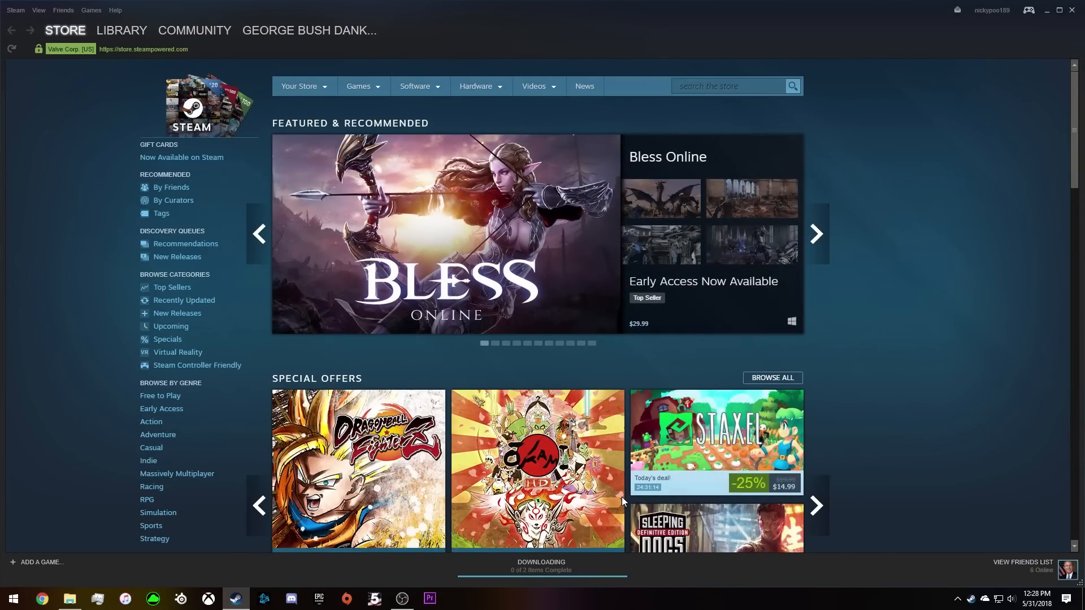
- Switch the library to Games and select the shared game Agony
click(121, 30)
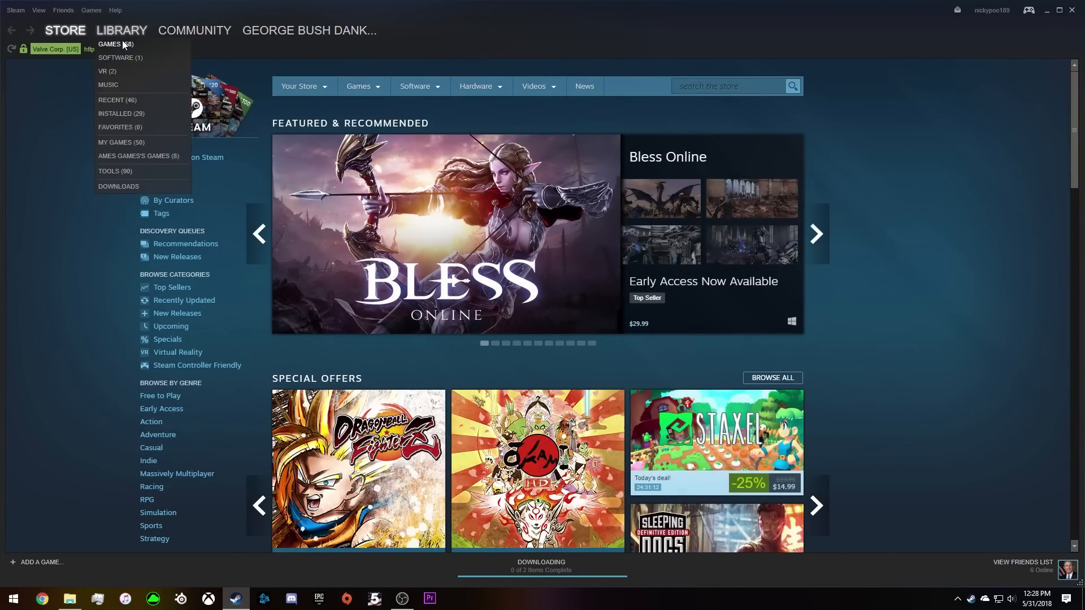
click(115, 44)
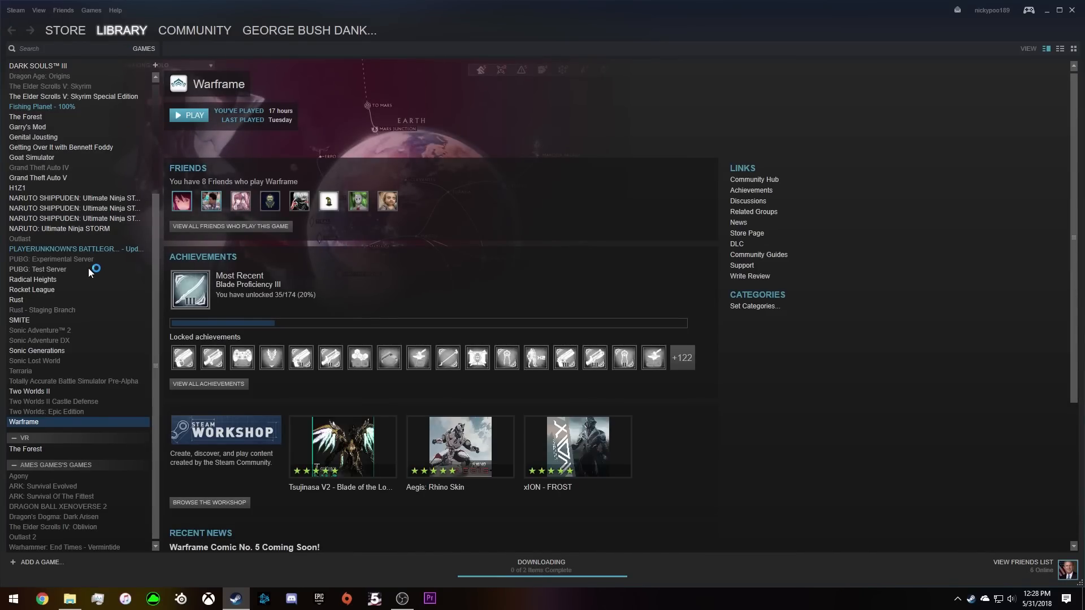
click(19, 476)
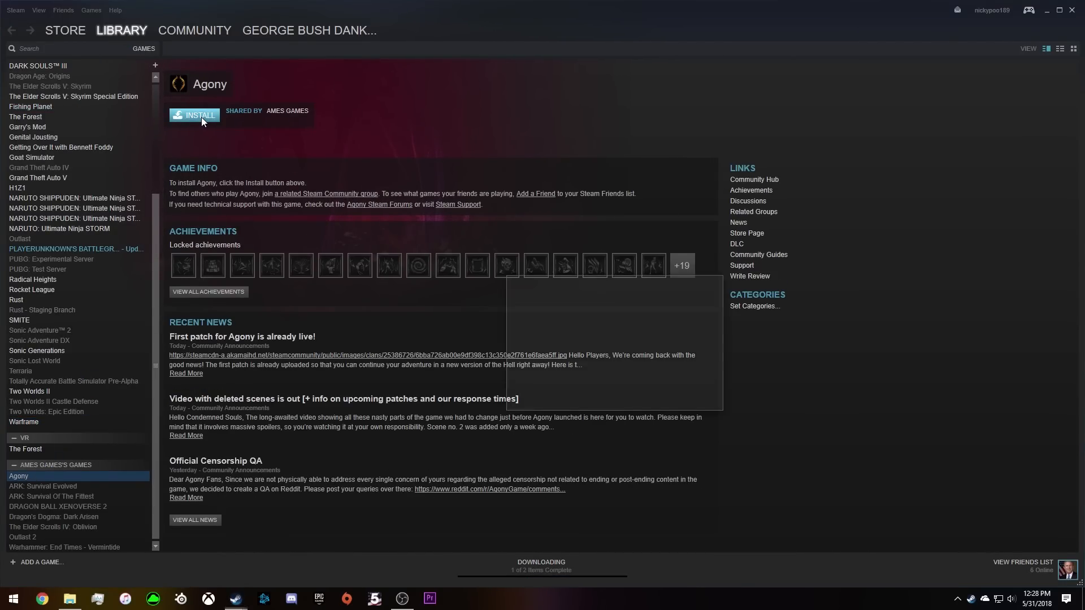
- Install Agony, accepting the default install options
click(199, 115)
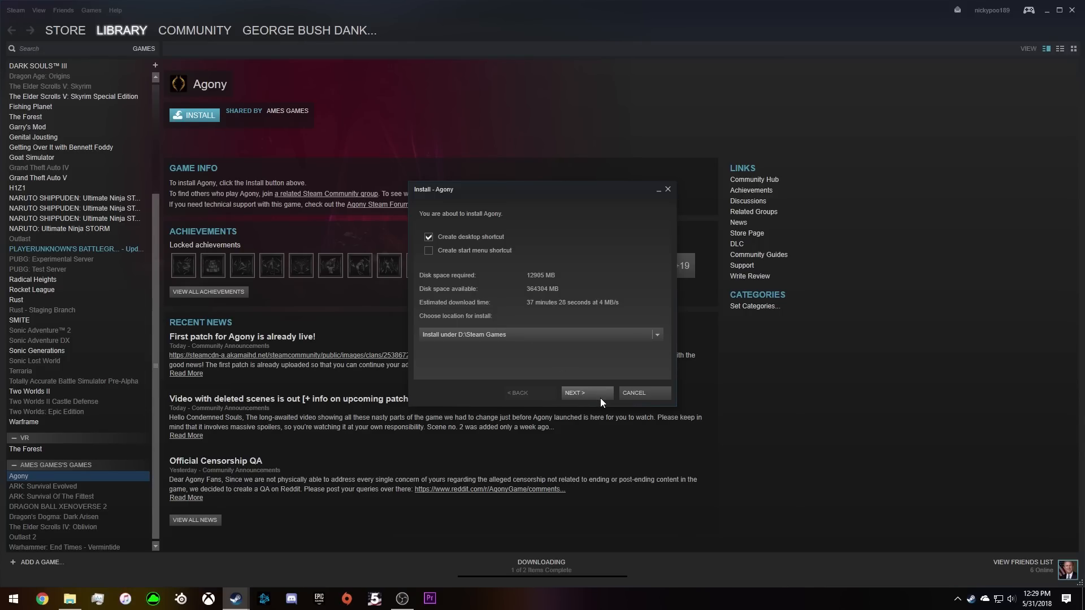
click(586, 392)
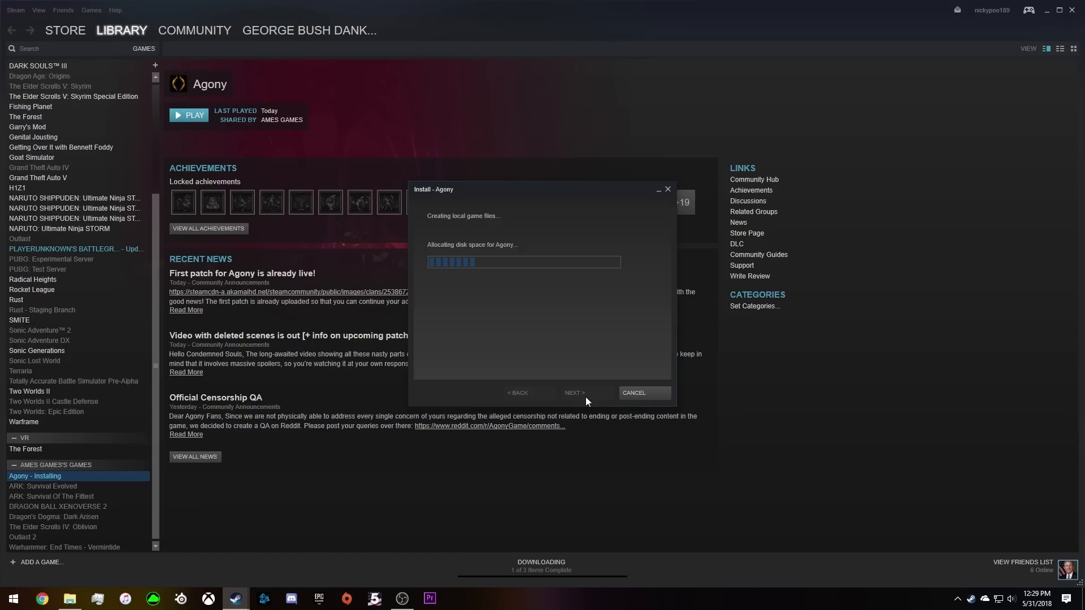
mouse_move(227, 407)
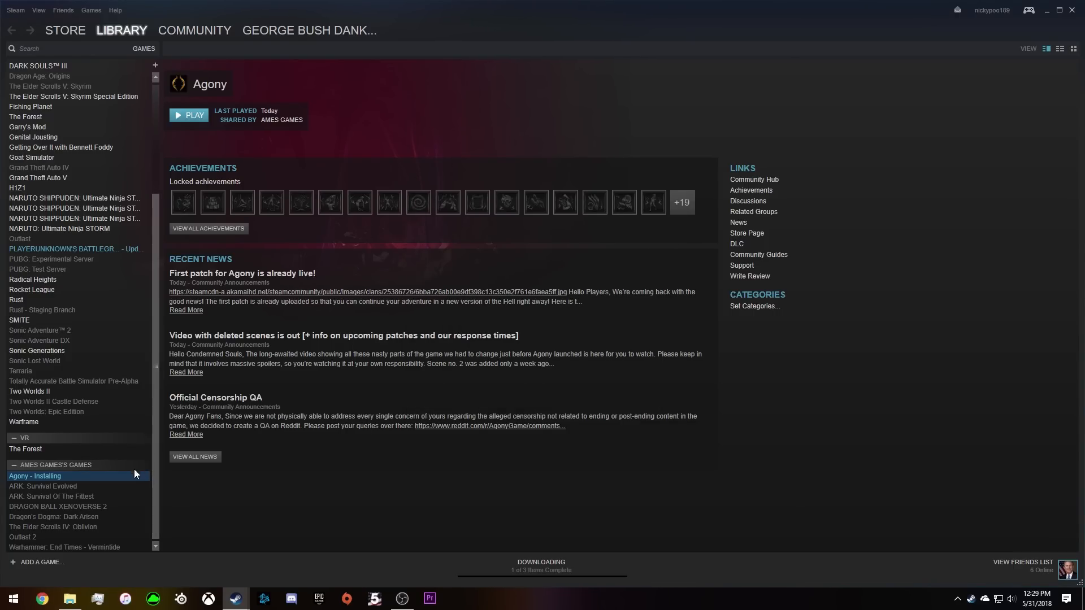
mouse_move(105, 513)
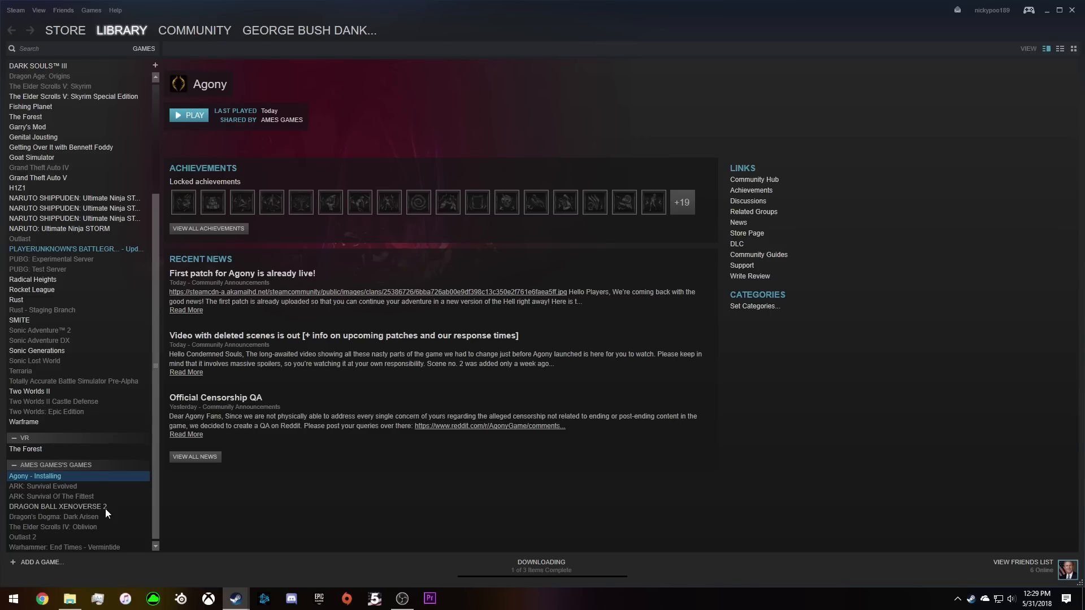